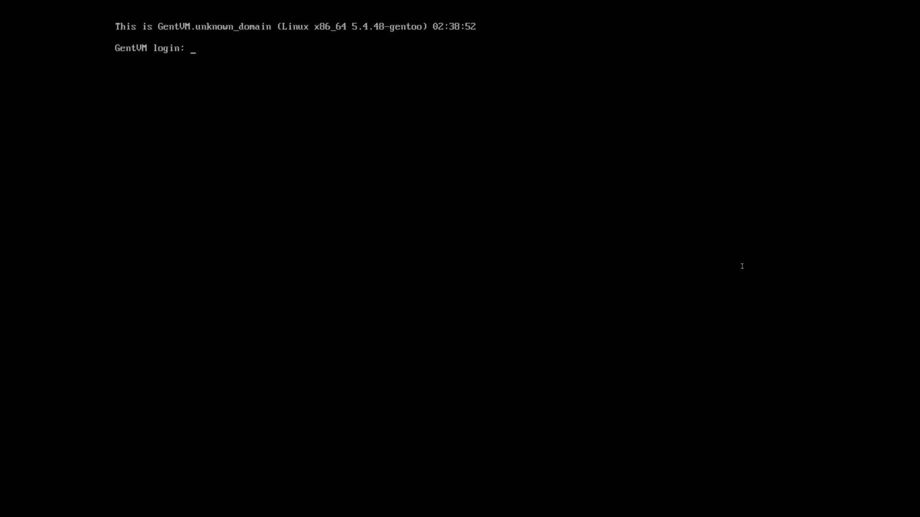
# - Log in as ethannij at the console and enter startx
pyautogui.write('ethannij')
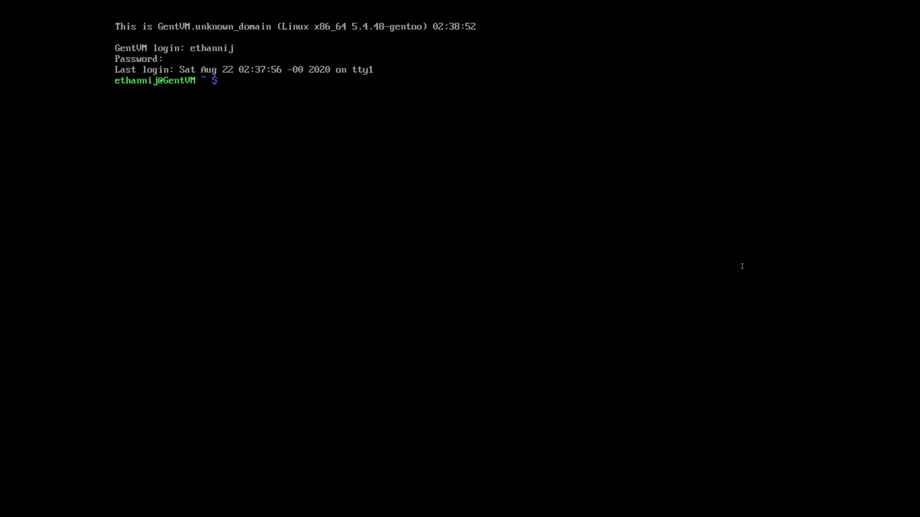
pyautogui.write('startx')
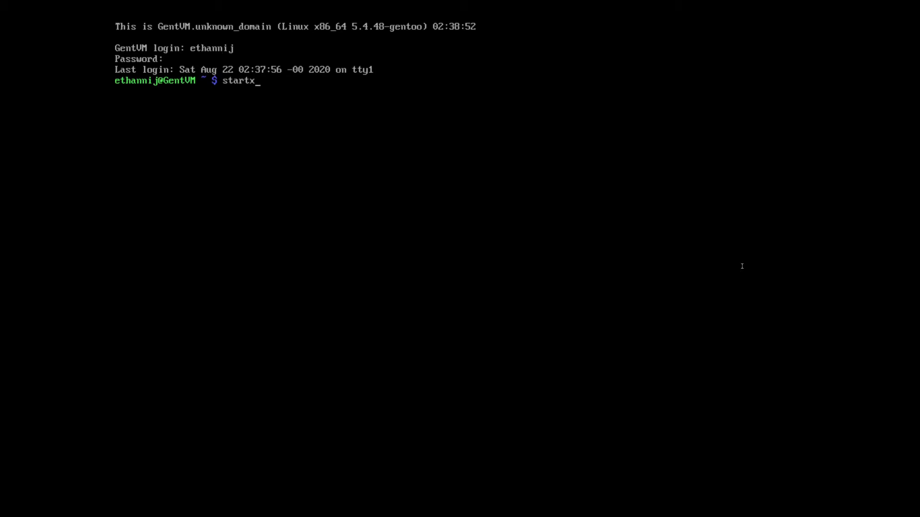
# - Start X, list the available display modes with xrandr, then clear the screen
pyautogui.press('Return')
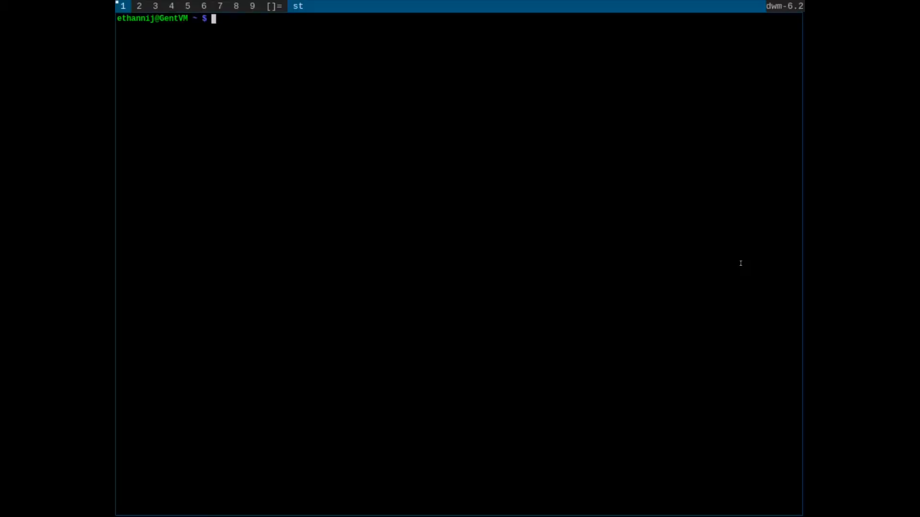
pyautogui.write('xrandr')
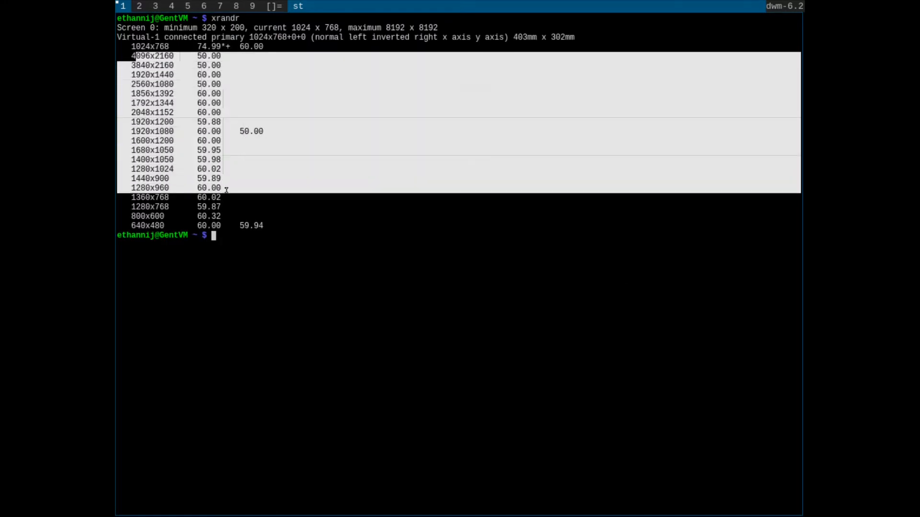
pyautogui.write('clear')
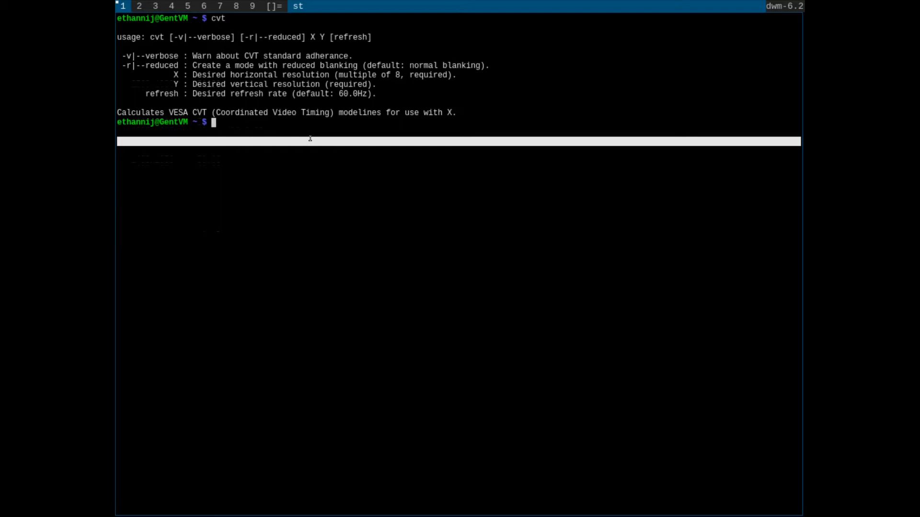
# - Generate a cvt 2560 1440 modeline and register it with xrandr --newmode
pyautogui.write('2560 1440')
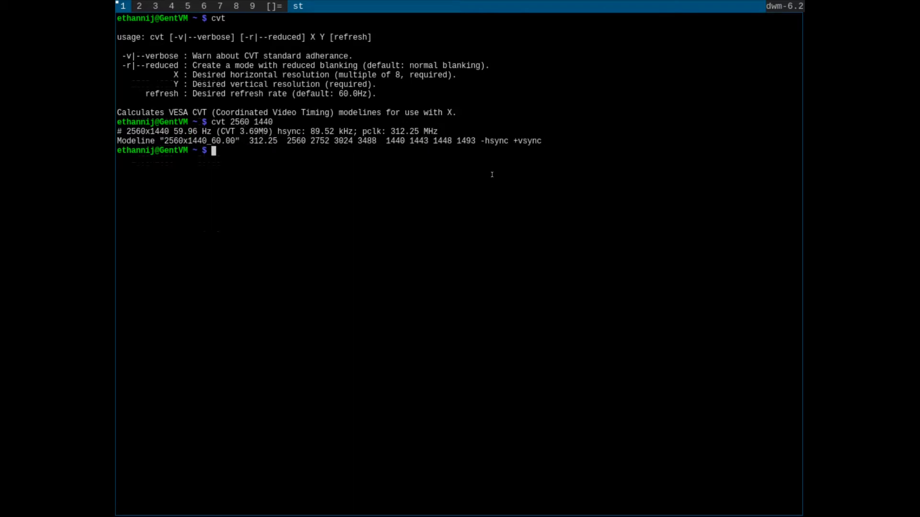
pyautogui.write('xrandr --newmode "2560x1440_60.00"  312.25  2')
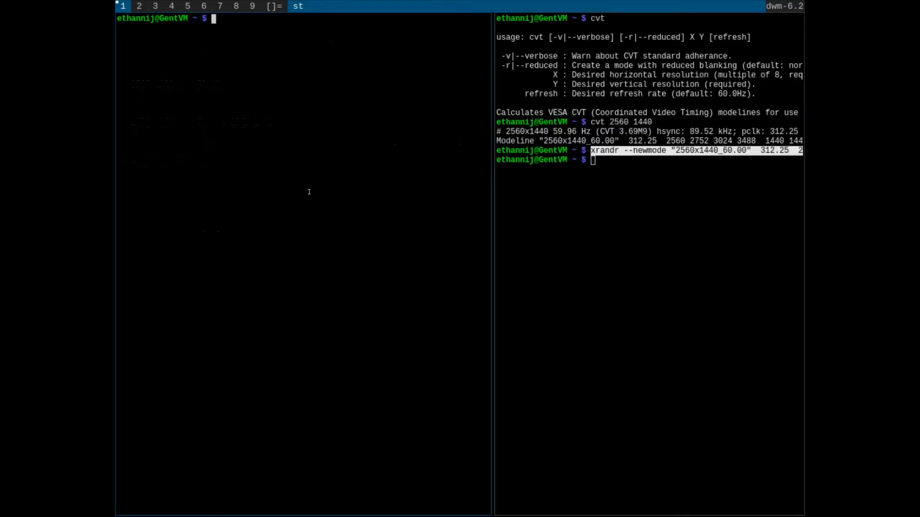
# - Open /etc/profile with doas vim and append the xrandr --newmode line
pyautogui.write('doas vim /etc/')
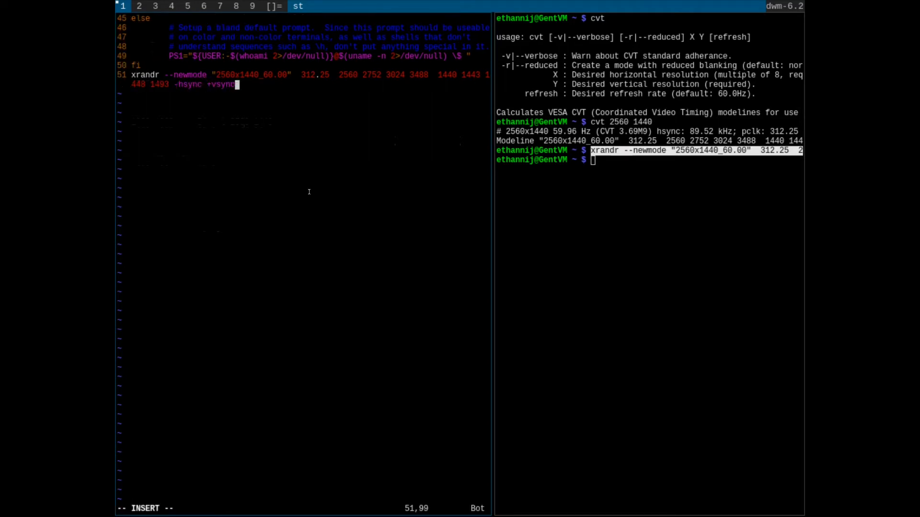
pyautogui.press('Return')
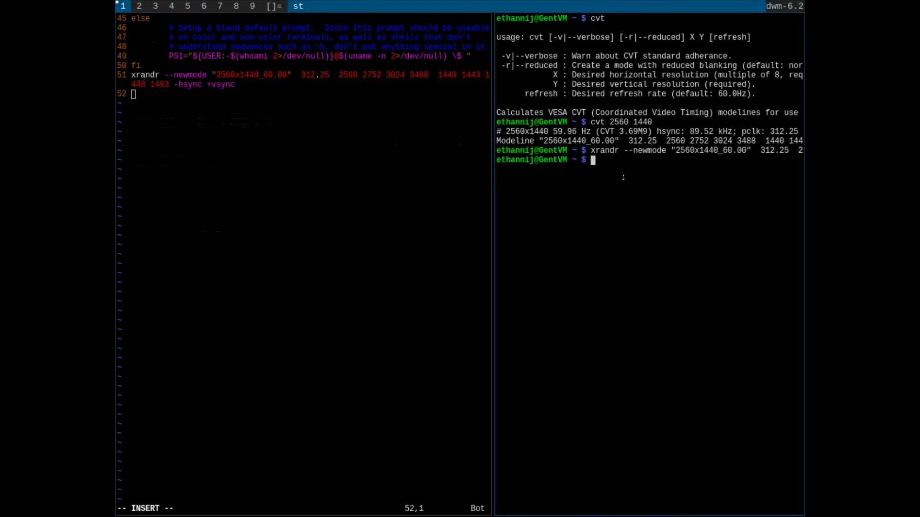
pyautogui.write('xrandr --addmode Virtual-1')
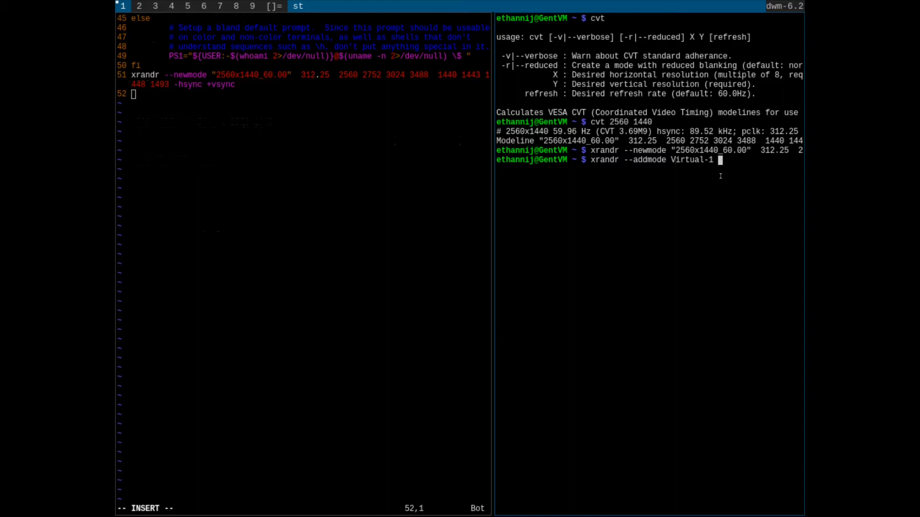
# - Add mode 2560x1440_60.00 to output Virtual-1 with xrandr --addmode
pyautogui.write('2560x')
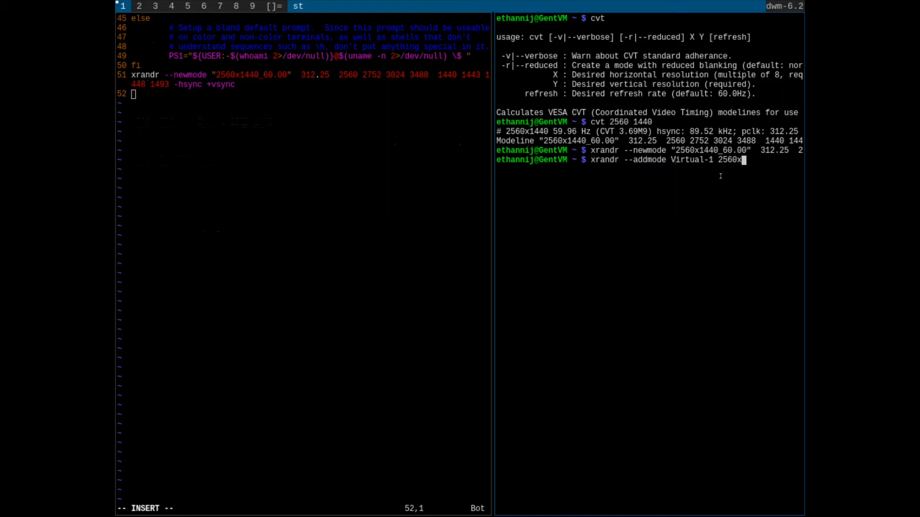
pyautogui.write('1440_60.00')
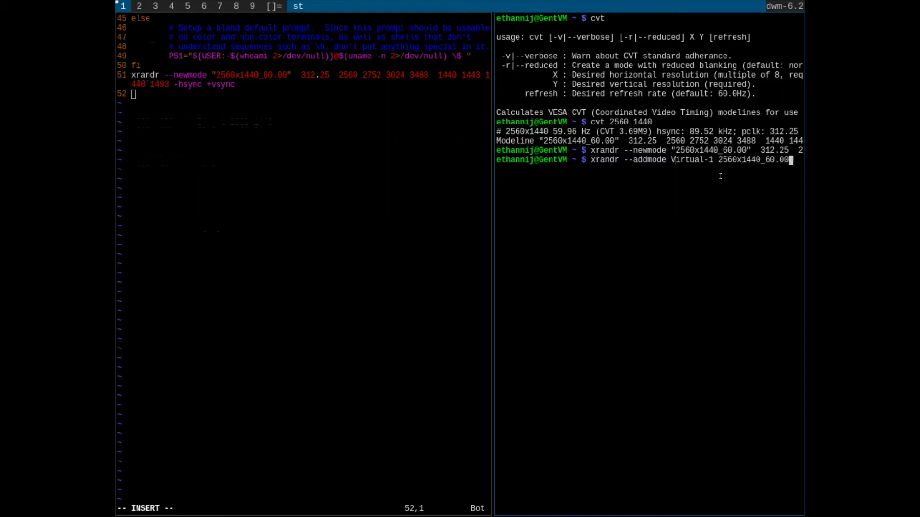
pyautogui.press('Return')
pyautogui.write('xrandr --output V')
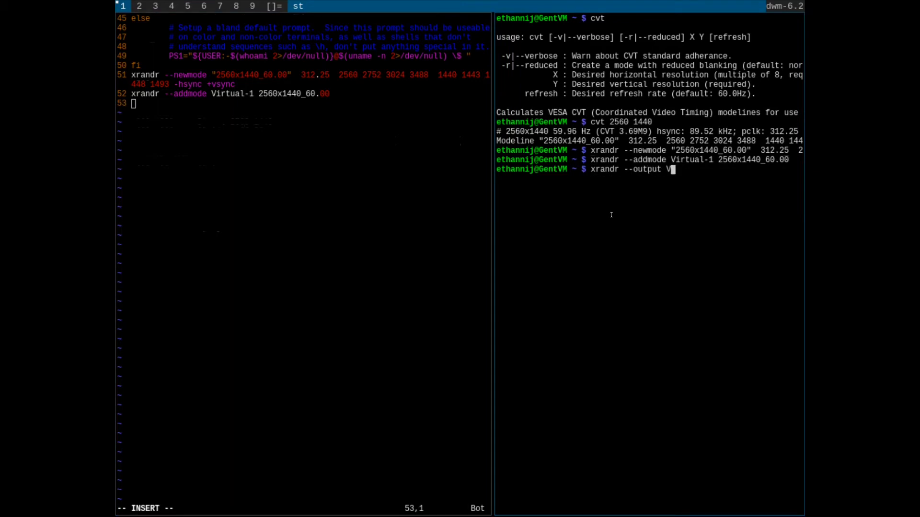
# - Put the addmode and --output Virtual-1 --mode 2560x1440_60.00 lines in /etc/profile and save
pyautogui.write('irtual-1')
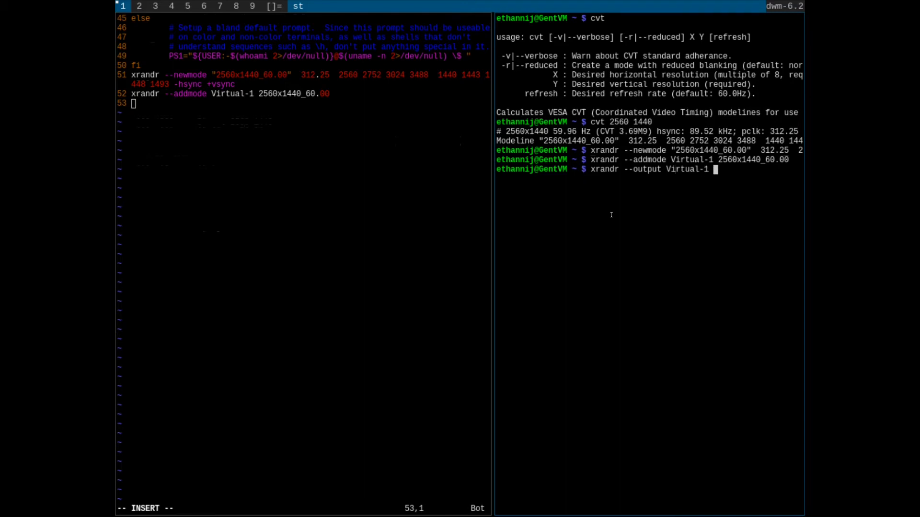
pyautogui.write('--mode 2560x1440_60')
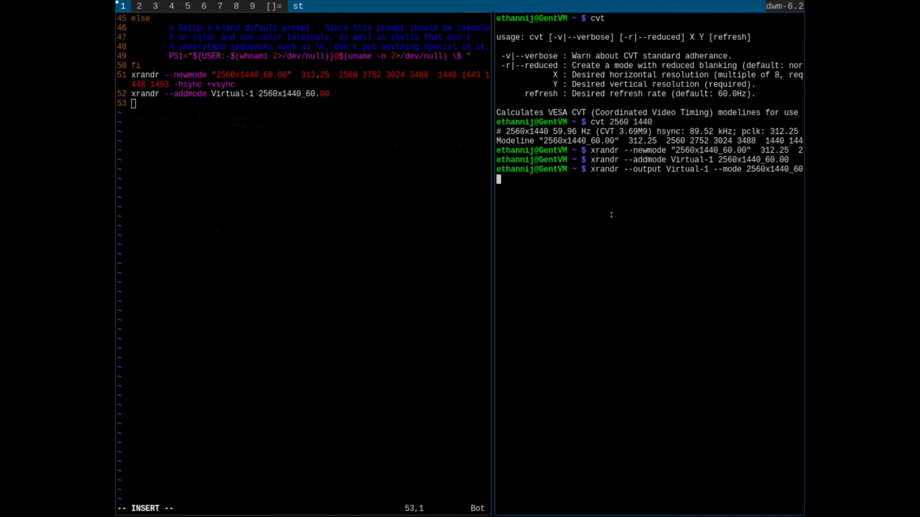
pyautogui.press('Return')
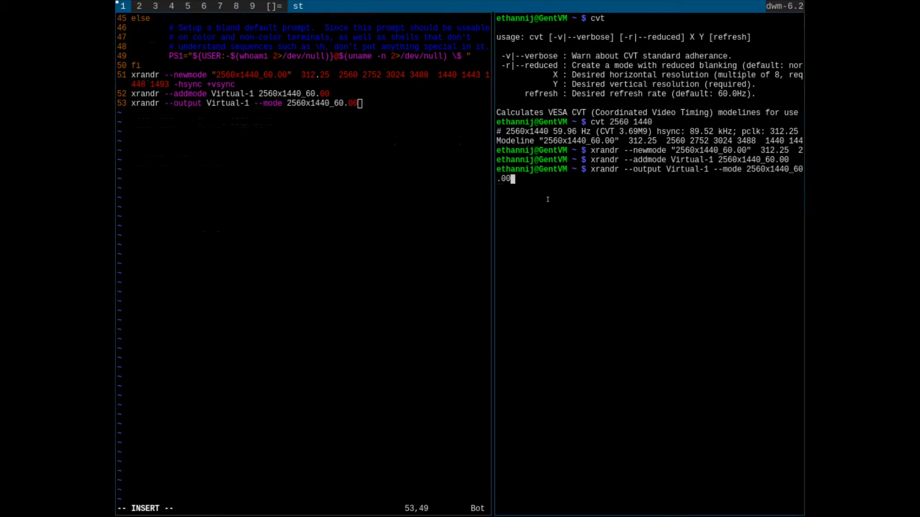
pyautogui.press('ctrl+c')
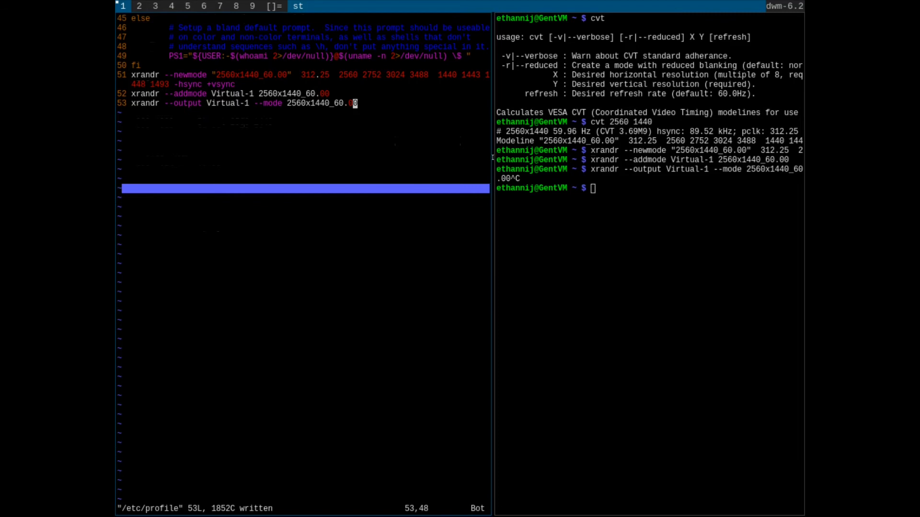
# - Insert 'source /etc/profile' above the exec line in ~/.xinitrc and save
pyautogui.write('vim .xini')
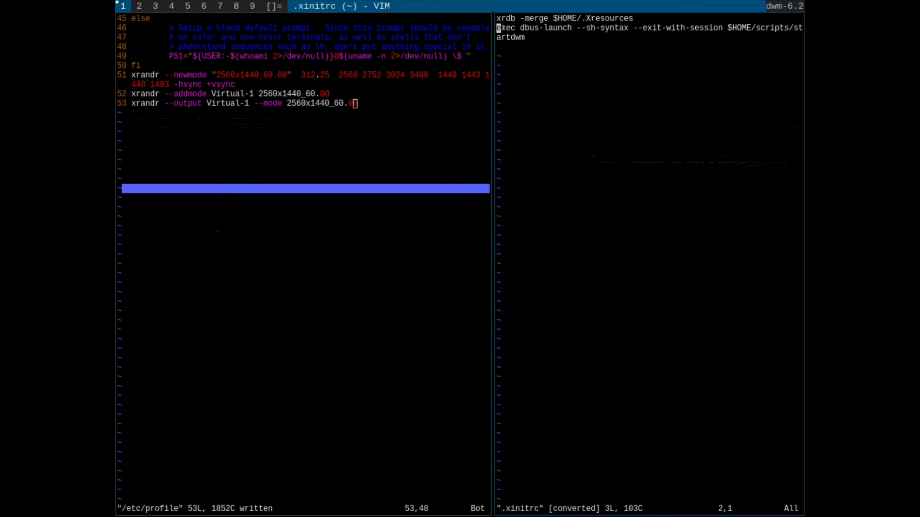
pyautogui.press('i')
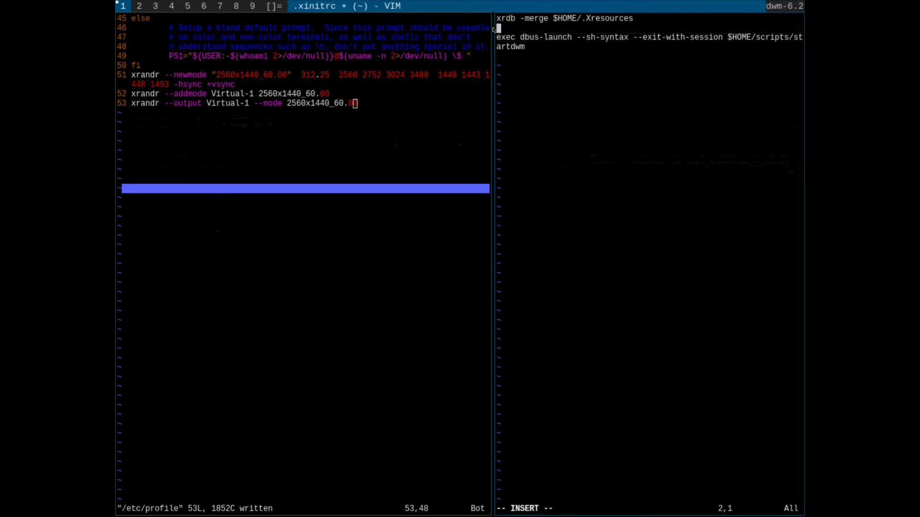
pyautogui.write('souc')
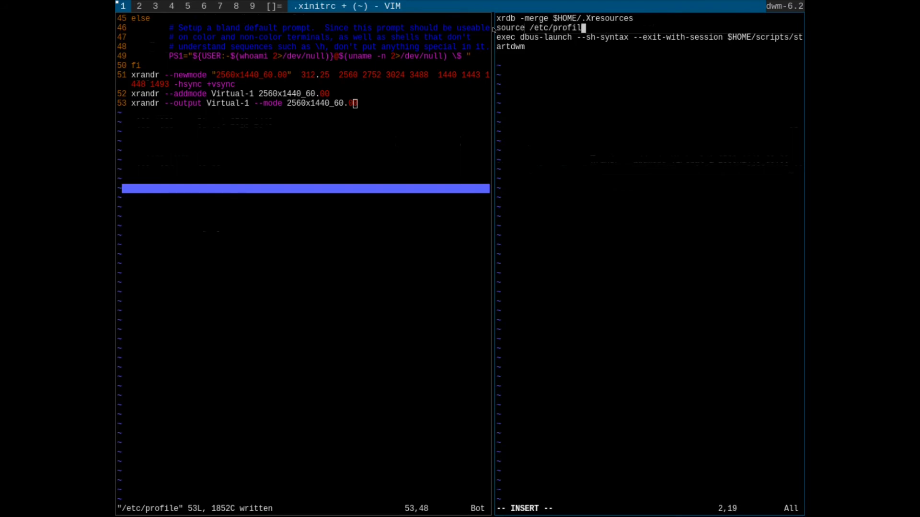
pyautogui.press('Escape')
pyautogui.write('pkill x')
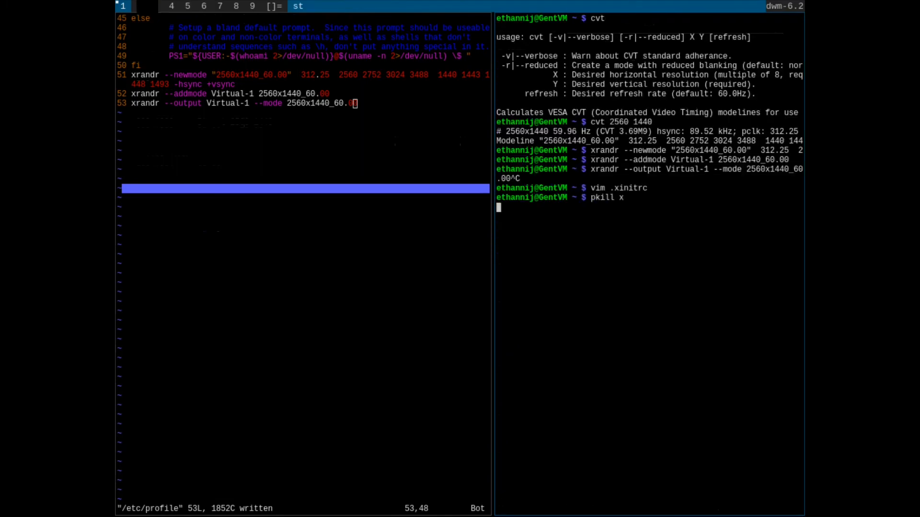
# - Kill X with pkill x and restart it with startx
pyautogui.press('Return')
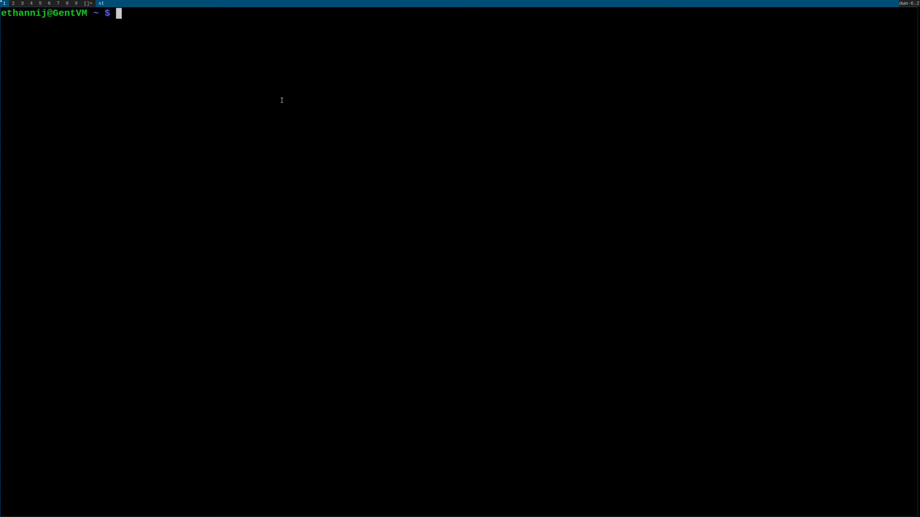
# - Run xrandr to verify 2560x1440_60.00 is the active mode
pyautogui.write('xrandr')
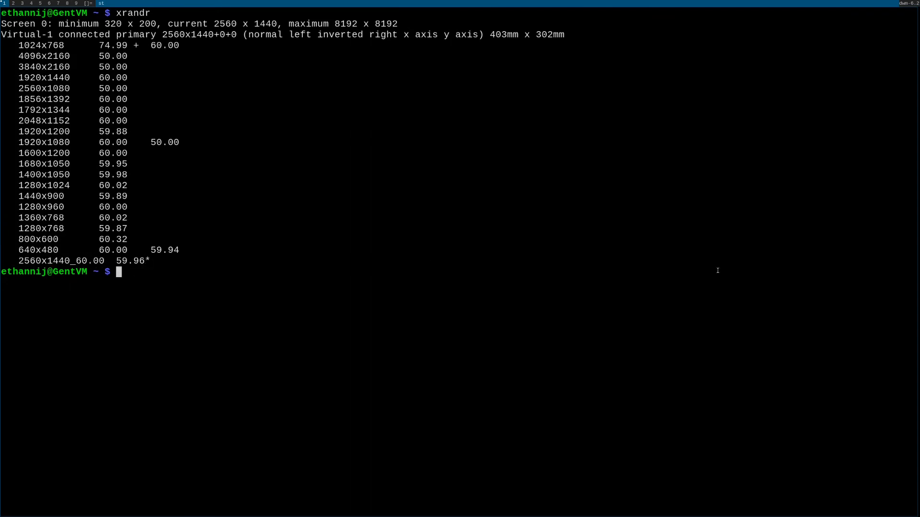
pyautogui.moveTo(831, 296)
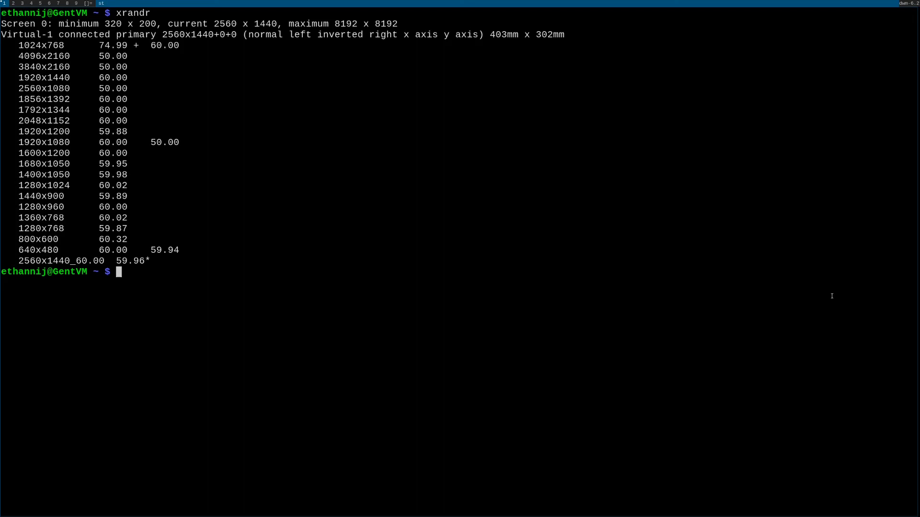